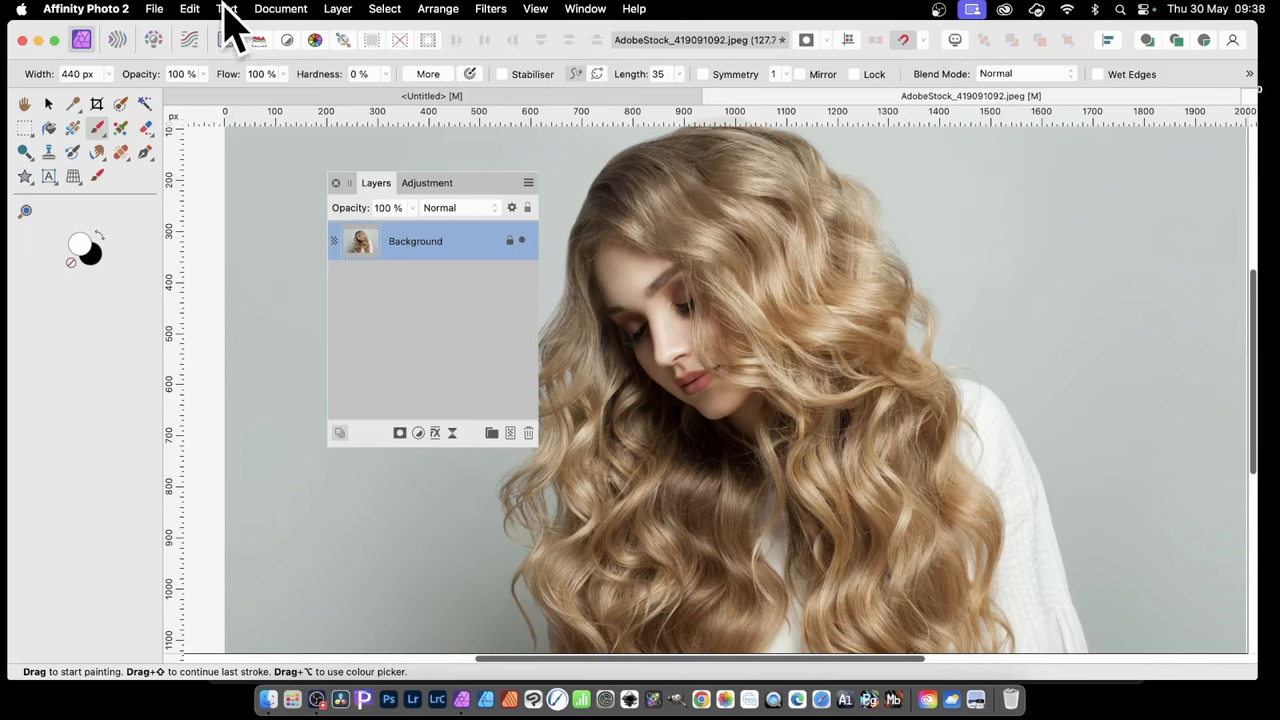
Browse the Layer menu, then show the Adjustment presets panel from Window.
click(337, 9)
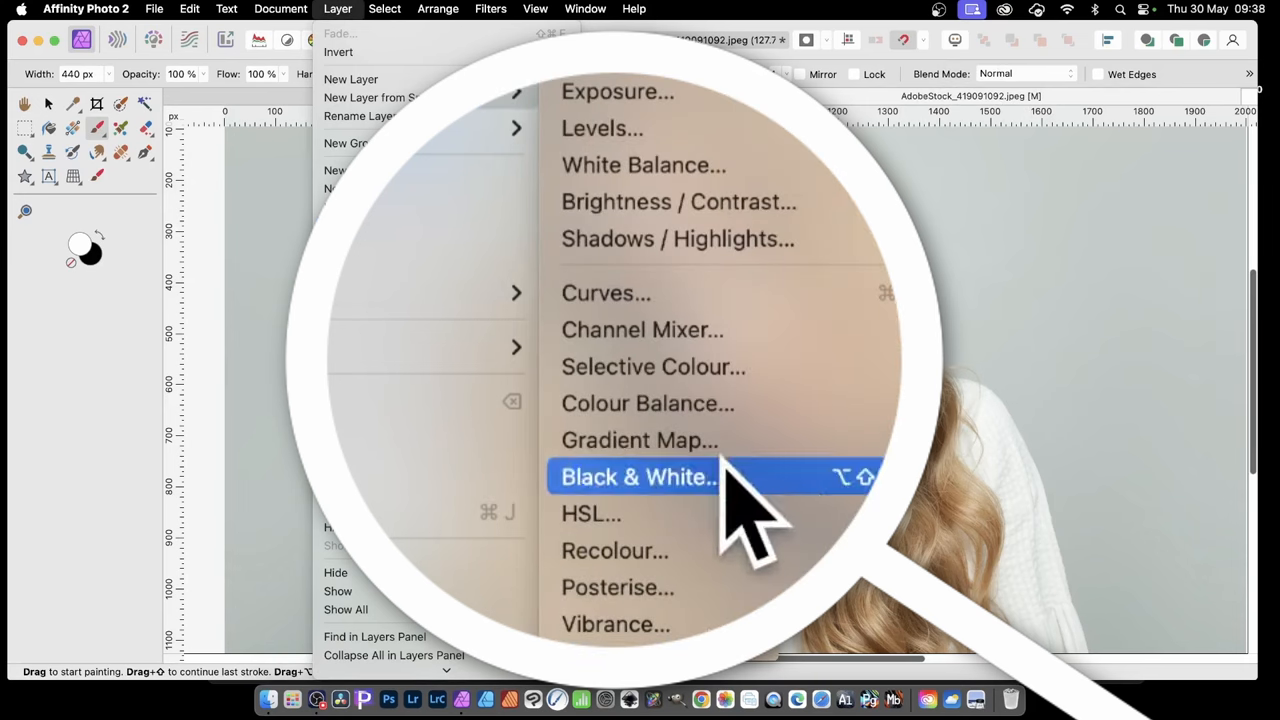
click(637, 477)
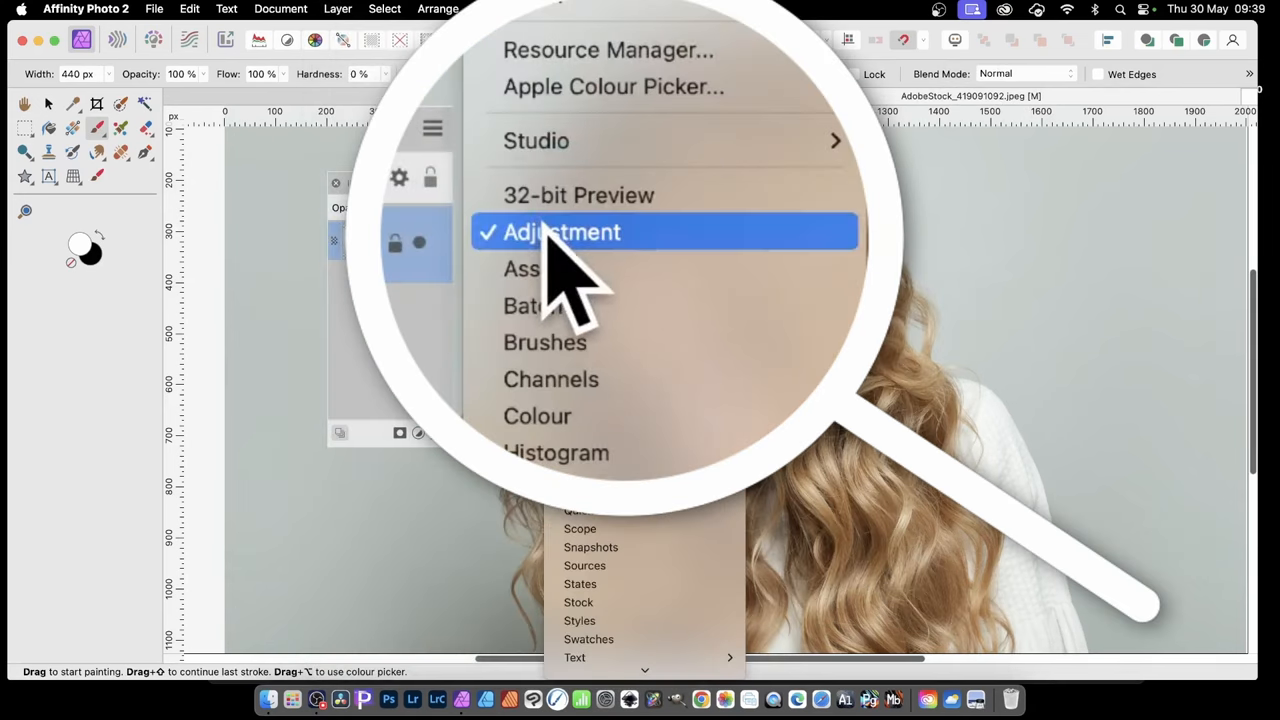
click(562, 231)
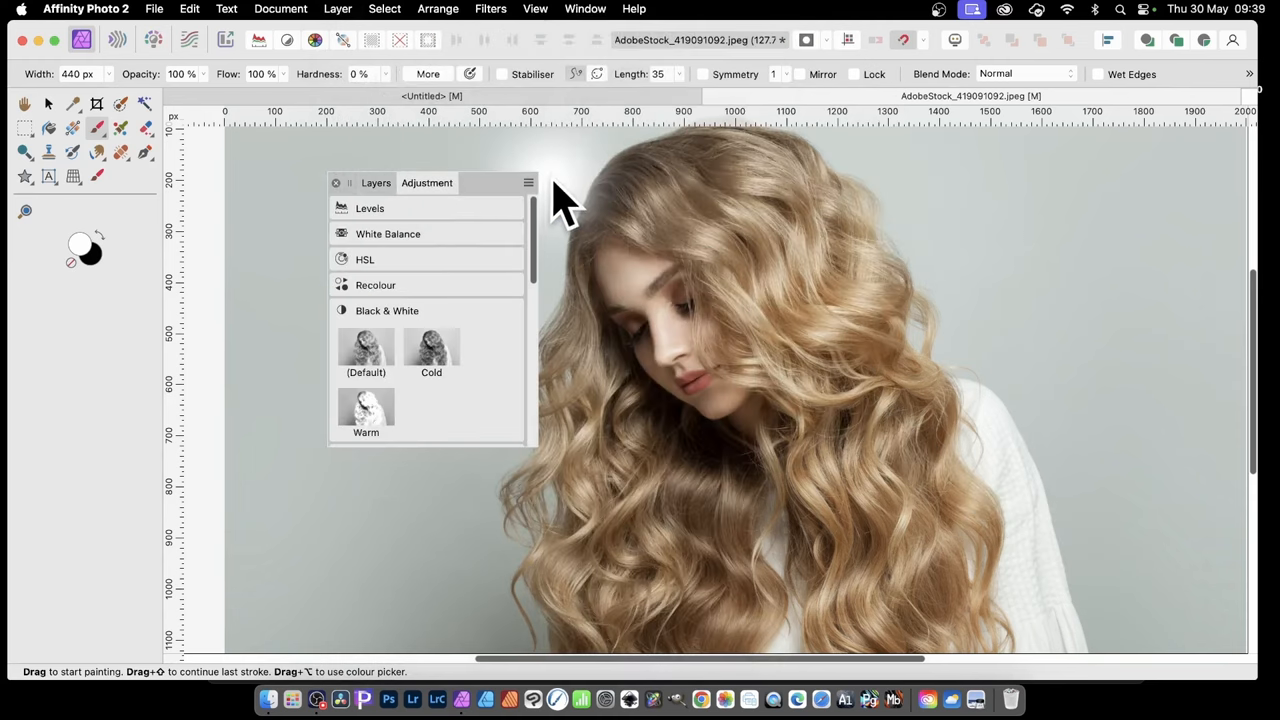
mouse_move(380, 280)
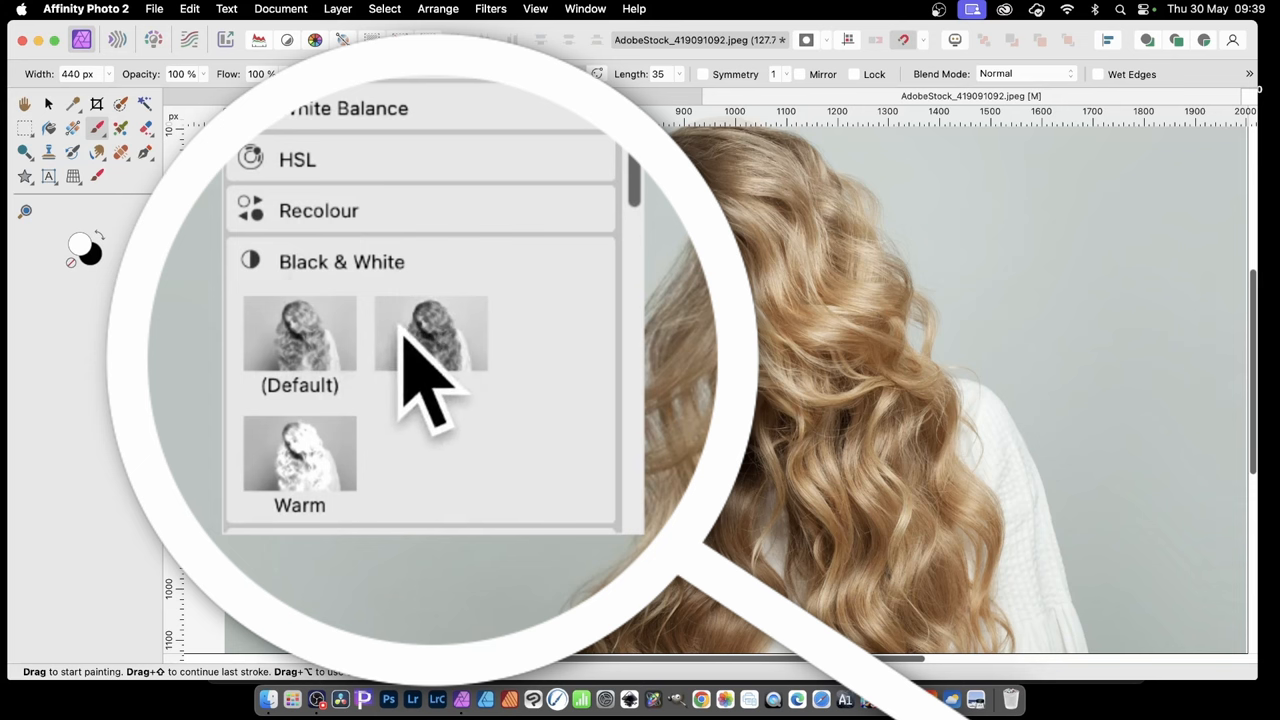
Apply the Black & White 'Cold' preset and close its settings dialog.
click(430, 340)
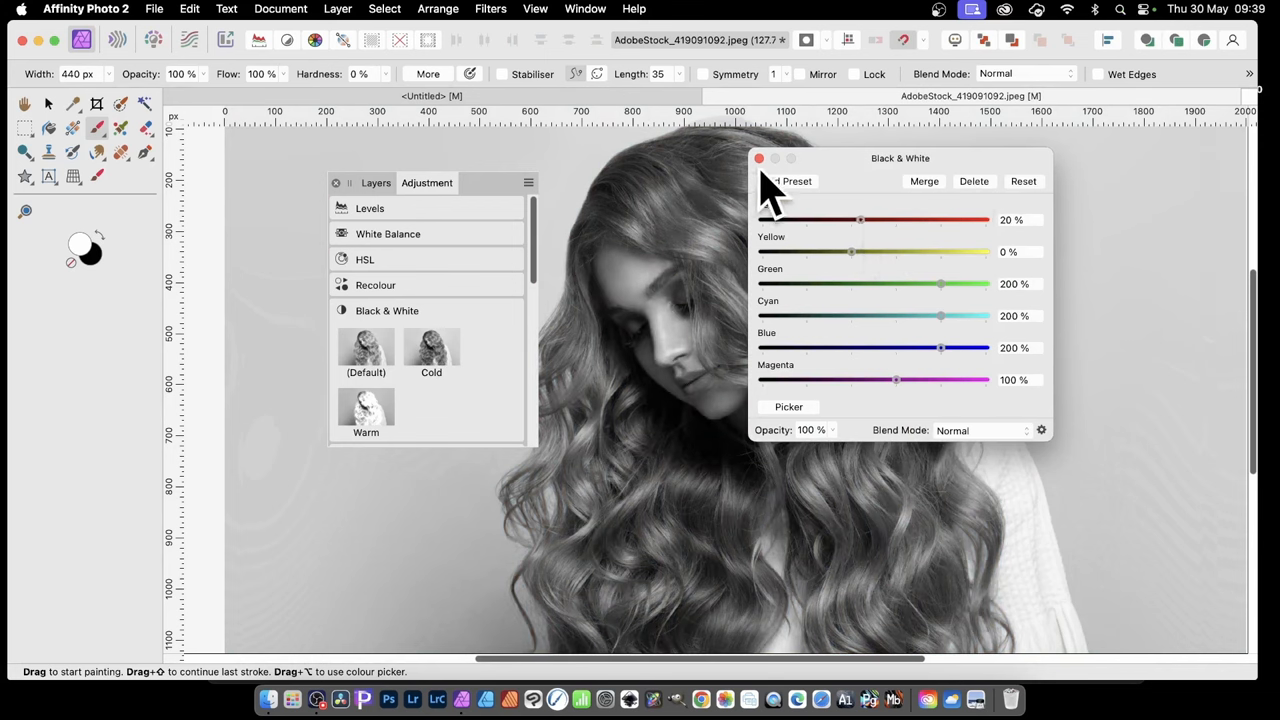
click(759, 158)
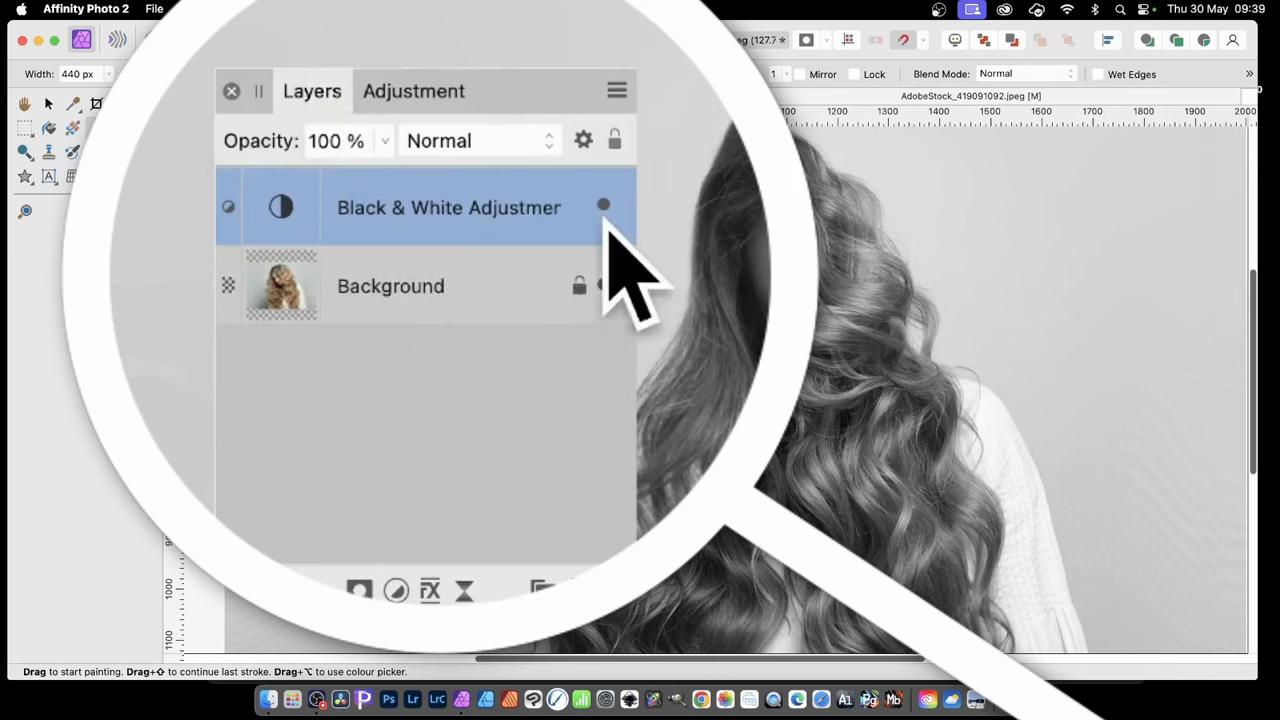
mouse_move(580, 207)
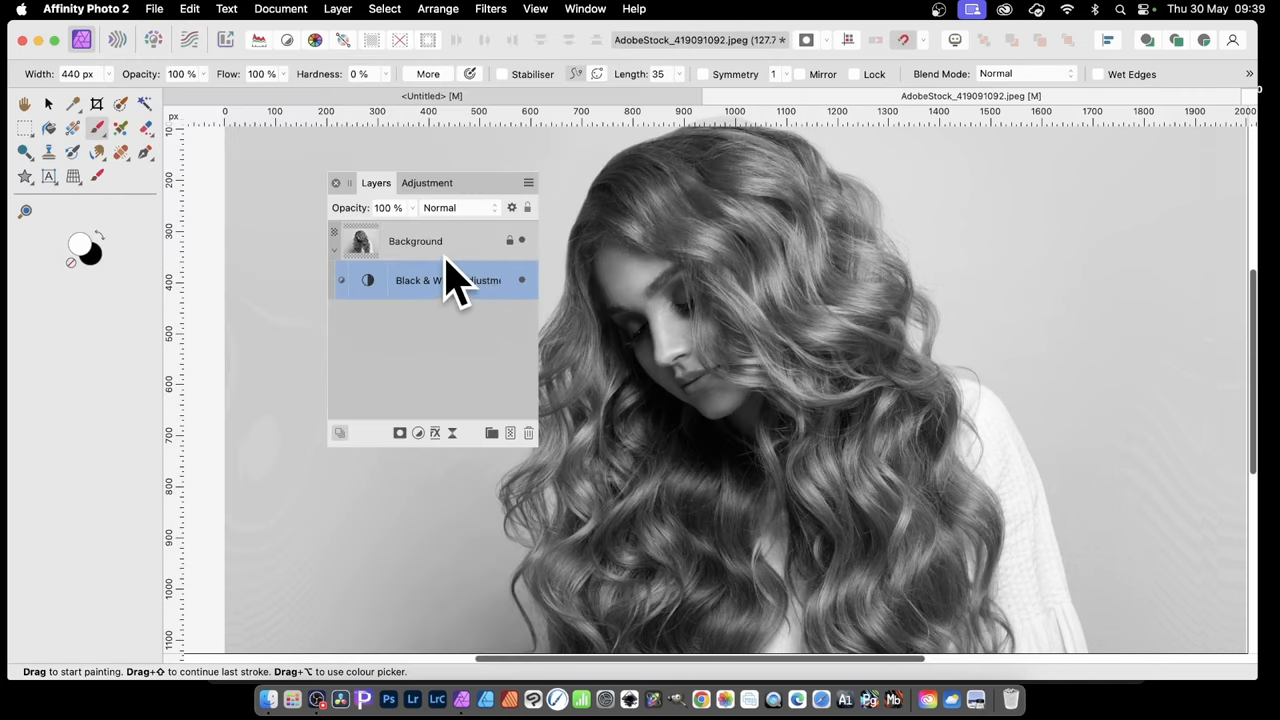
mouse_move(760, 235)
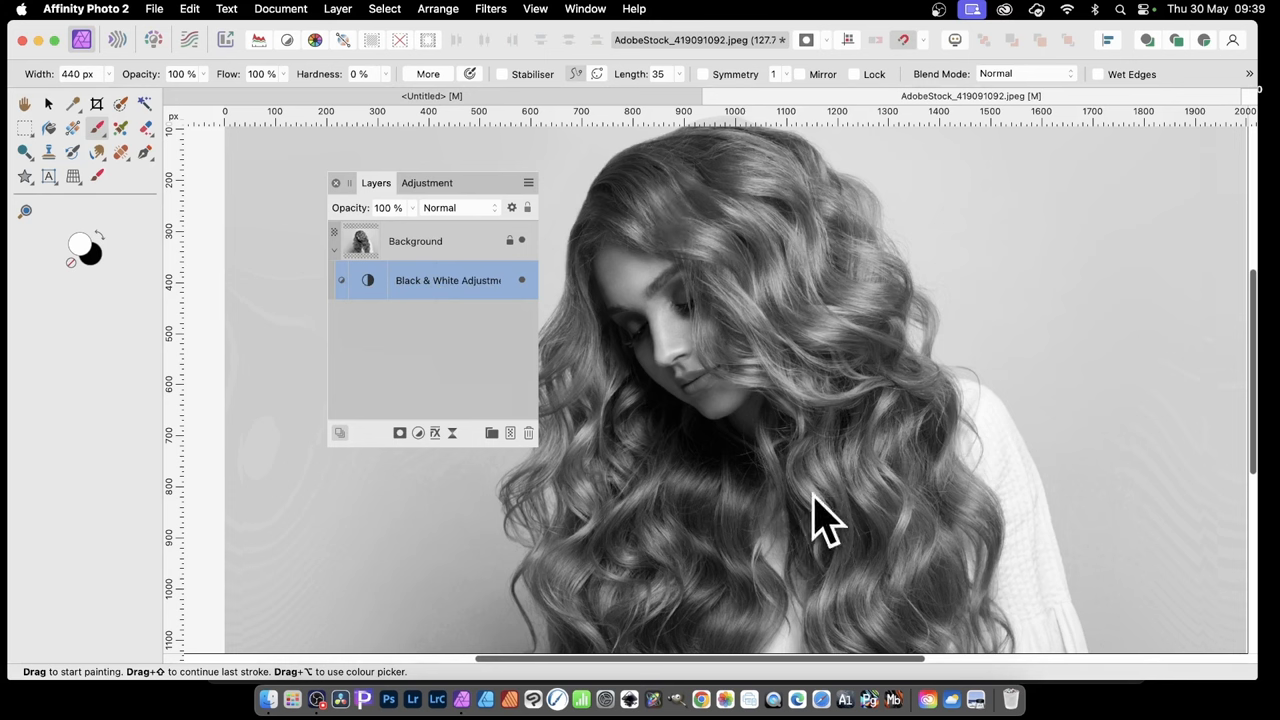
mouse_move(1155, 665)
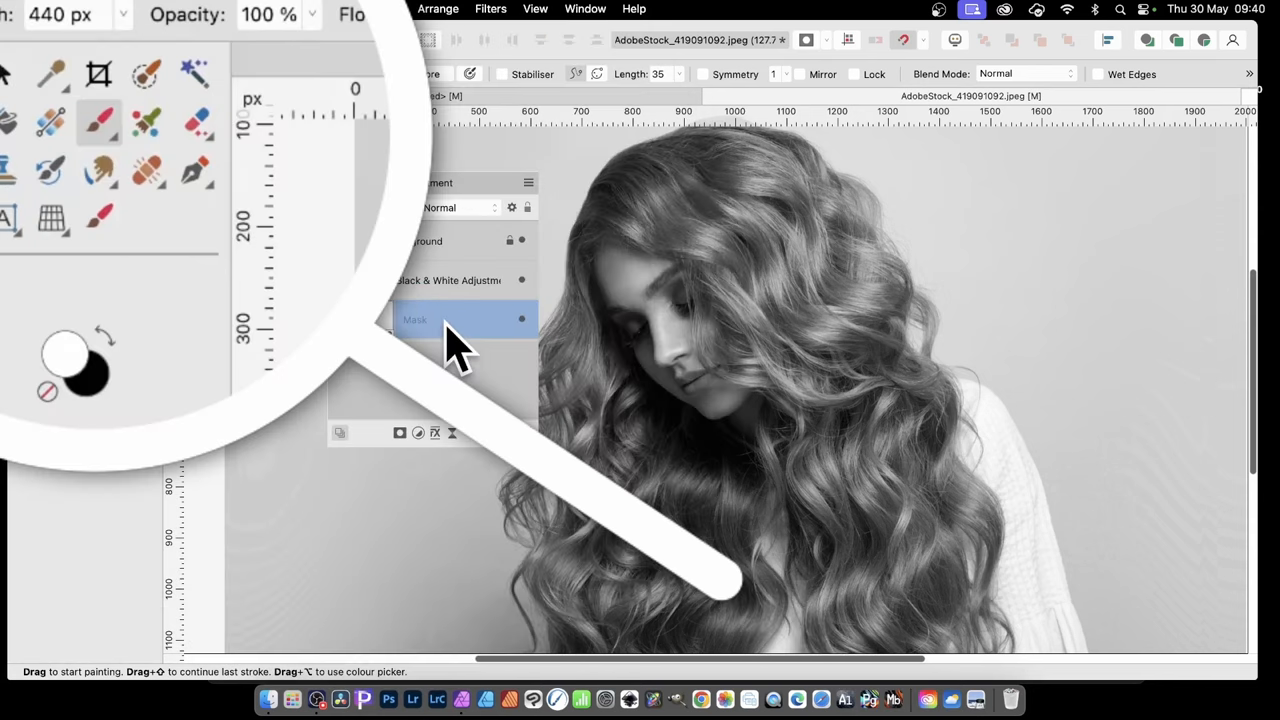
mouse_move(435, 350)
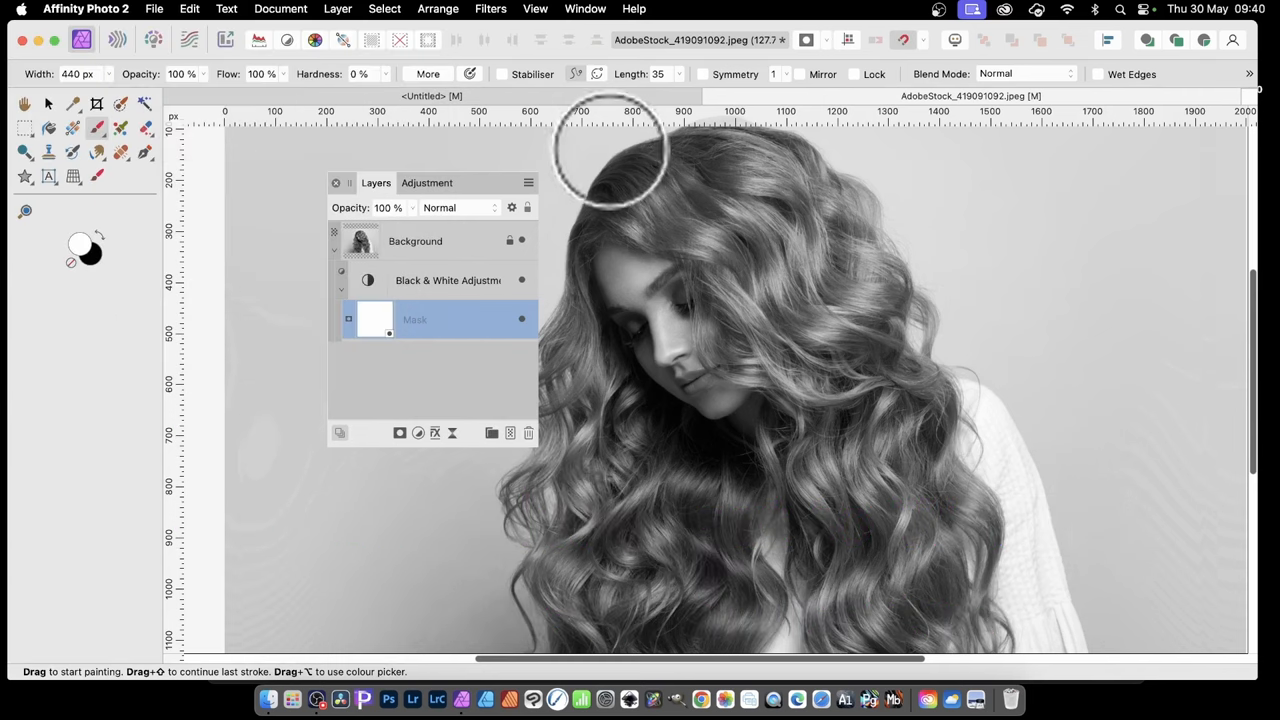
mouse_move(530, 280)
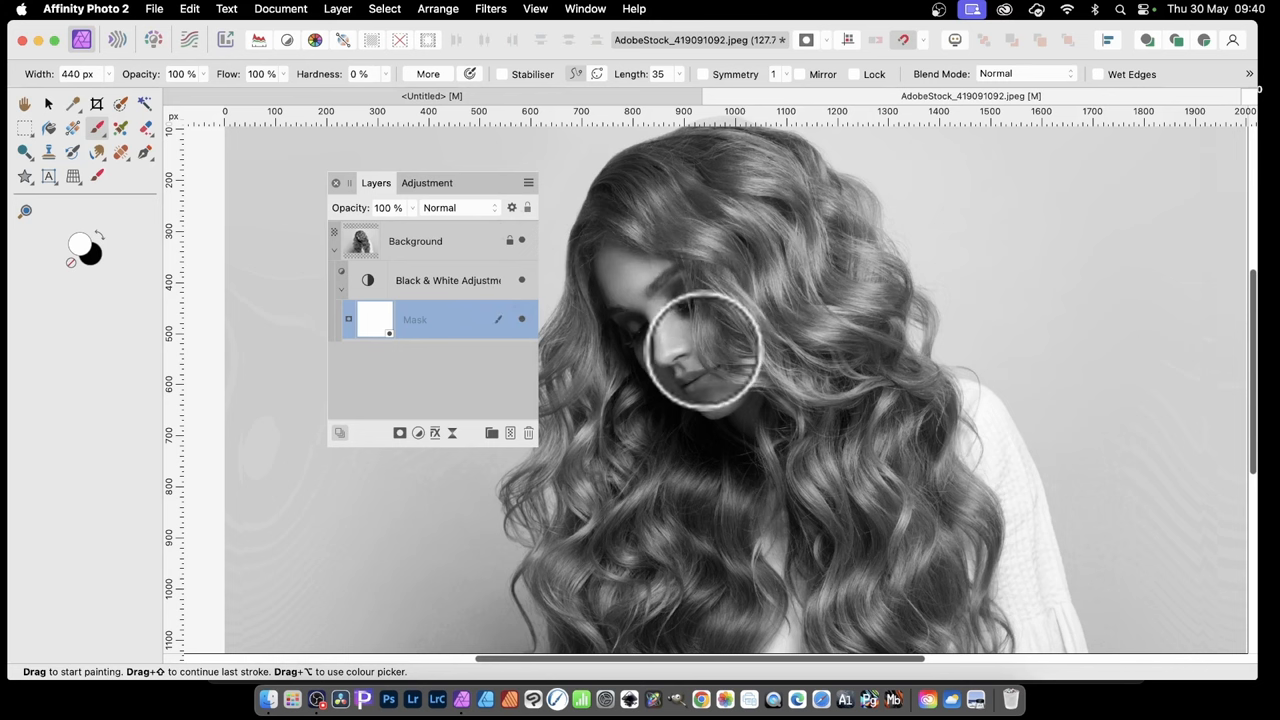
mouse_move(360, 355)
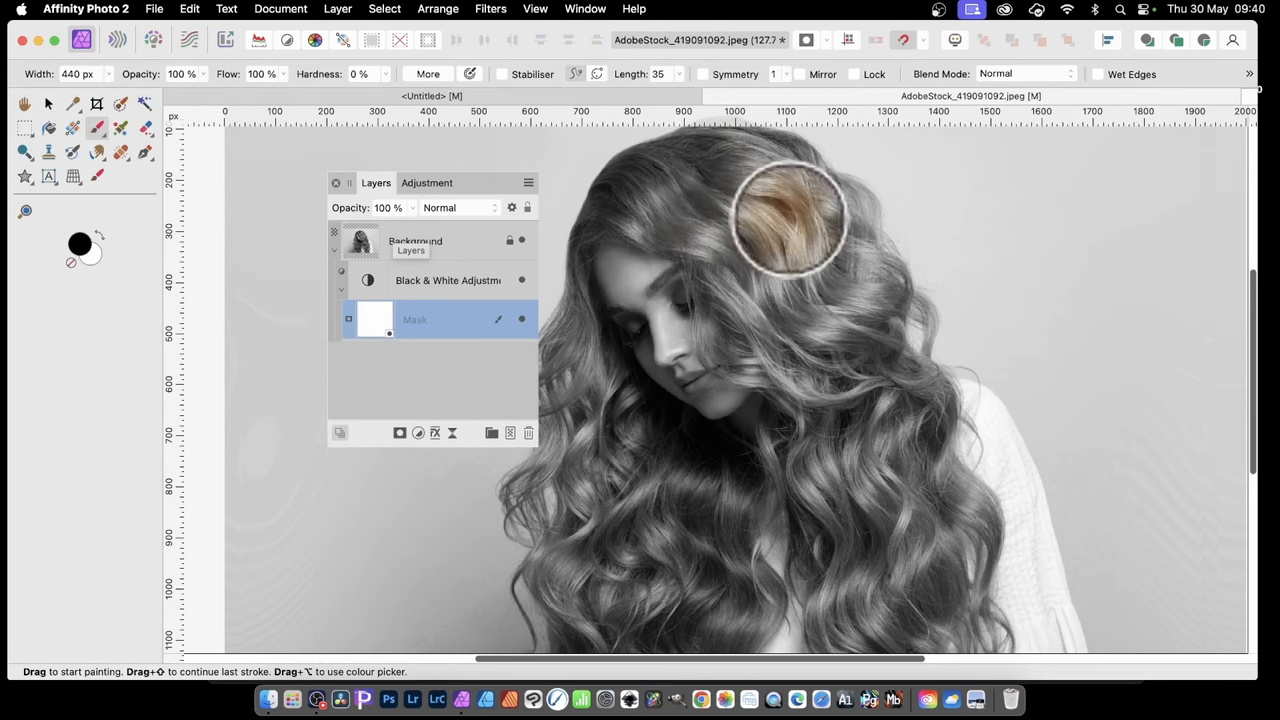
Paint the mask over the hair, forehead, eyes, nose and cheek, then undo the last stroke.
drag(790, 215, 685, 245)
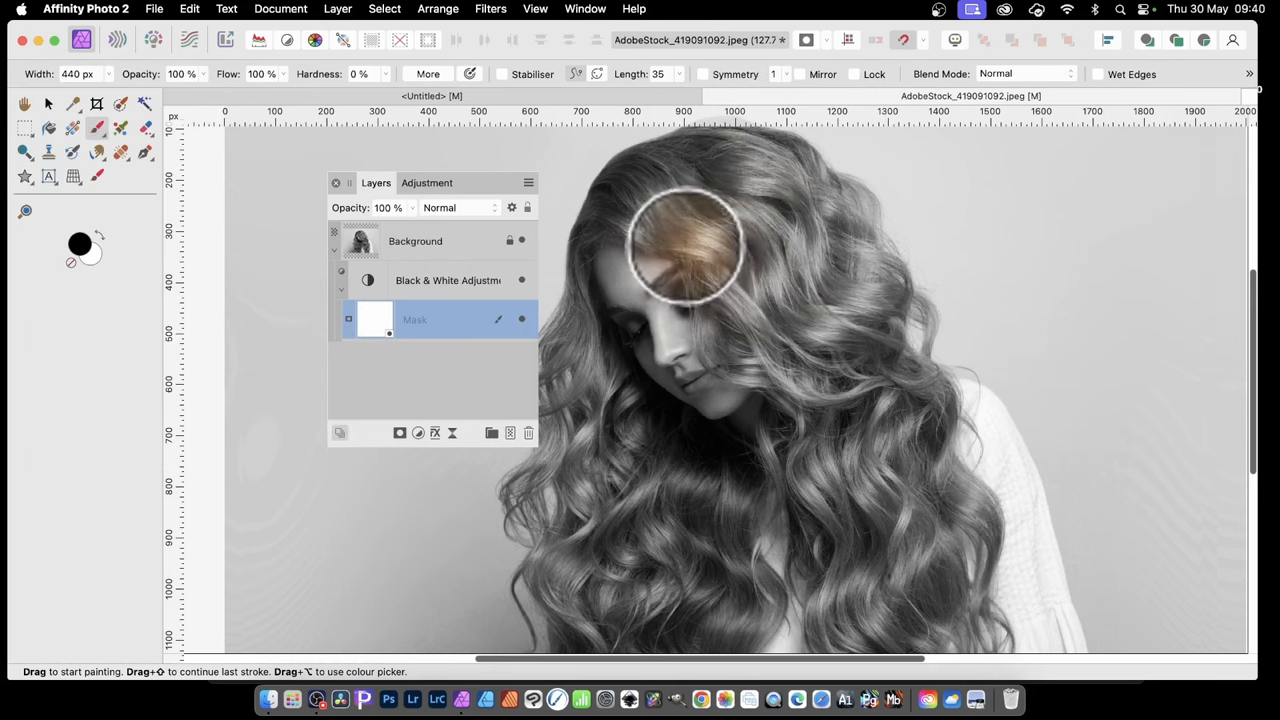
drag(685, 245, 630, 275)
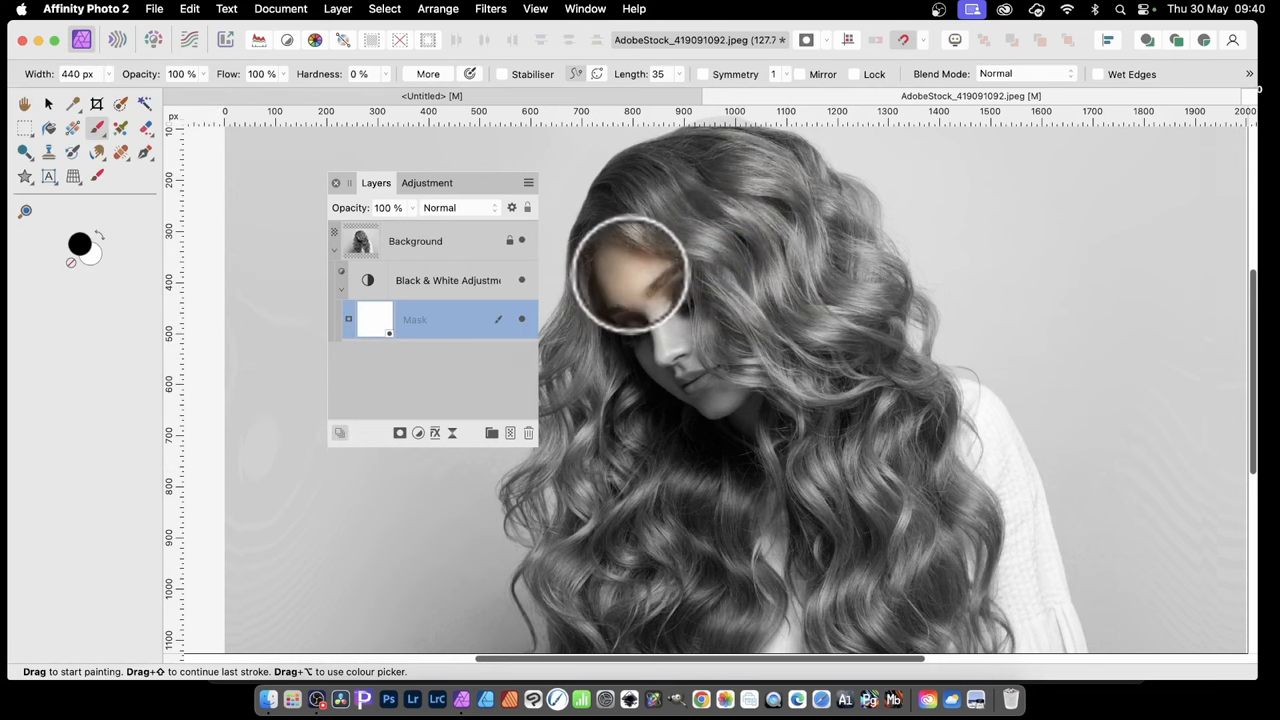
drag(630, 280, 660, 300)
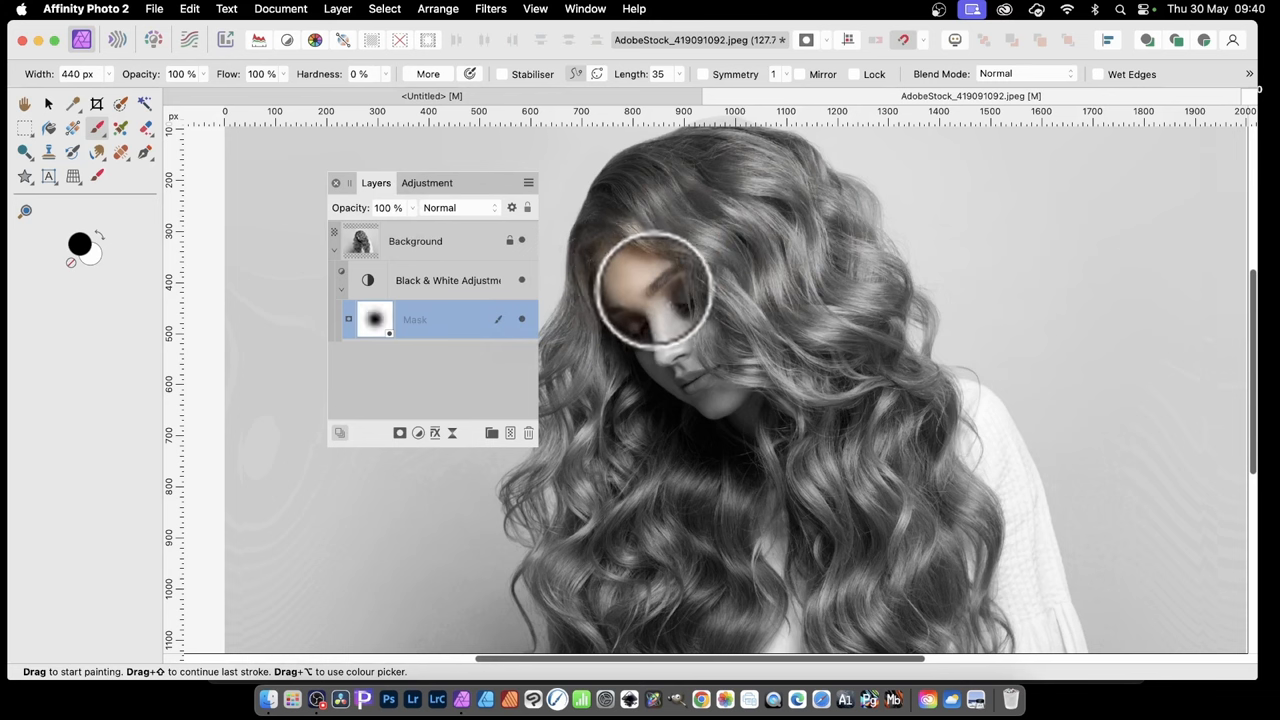
drag(655, 290, 670, 345)
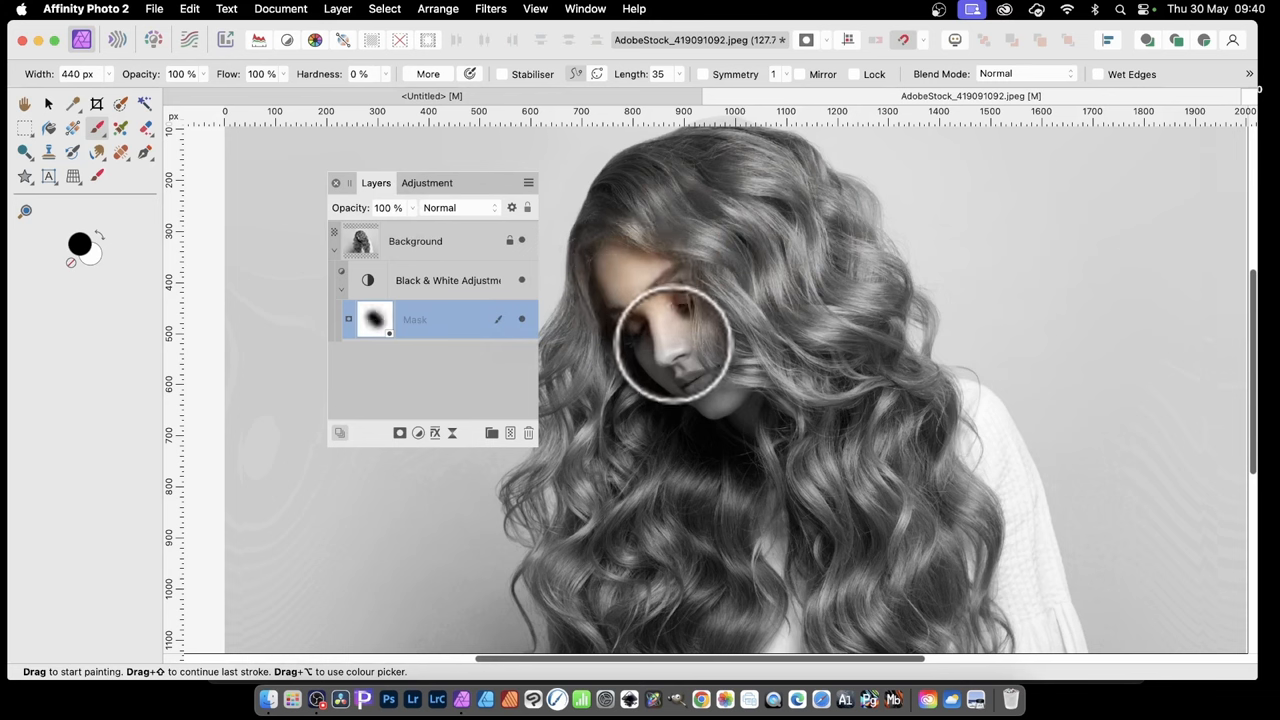
drag(670, 345, 715, 385)
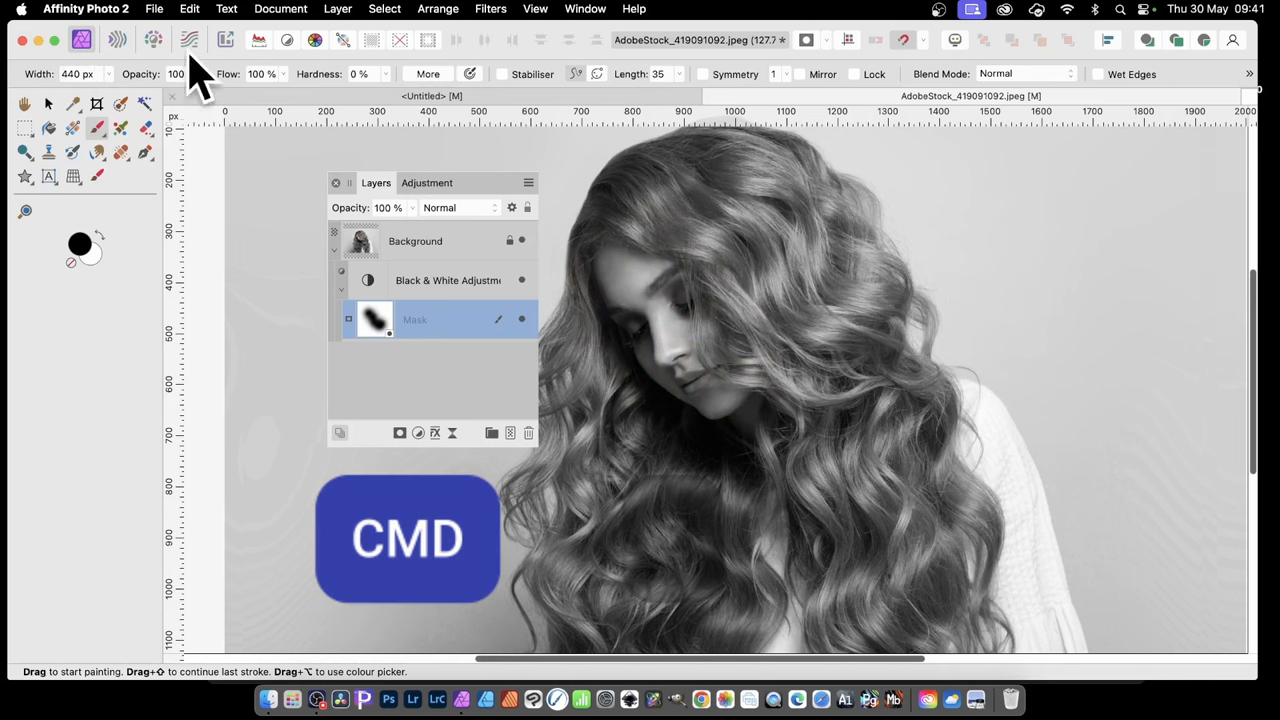
key(cmd+z)
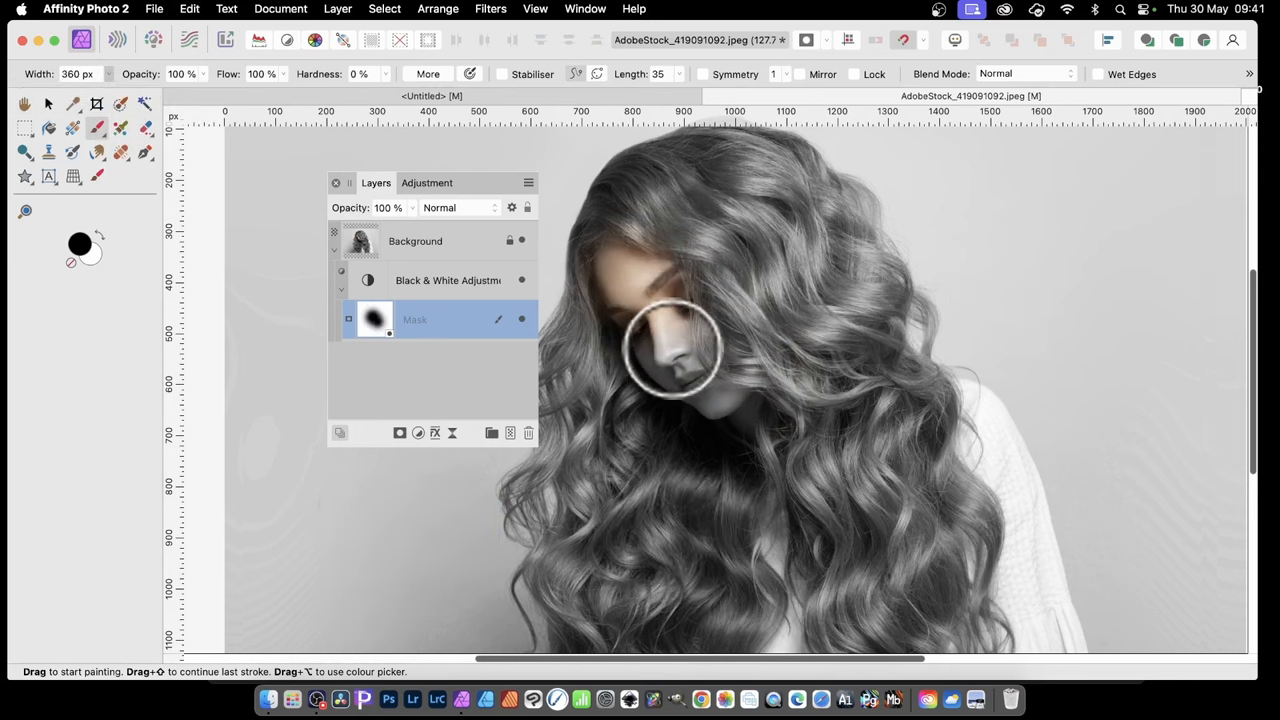
Paint black on the mask over the nose, lips, chin and lower cheek.
drag(670, 350, 710, 360)
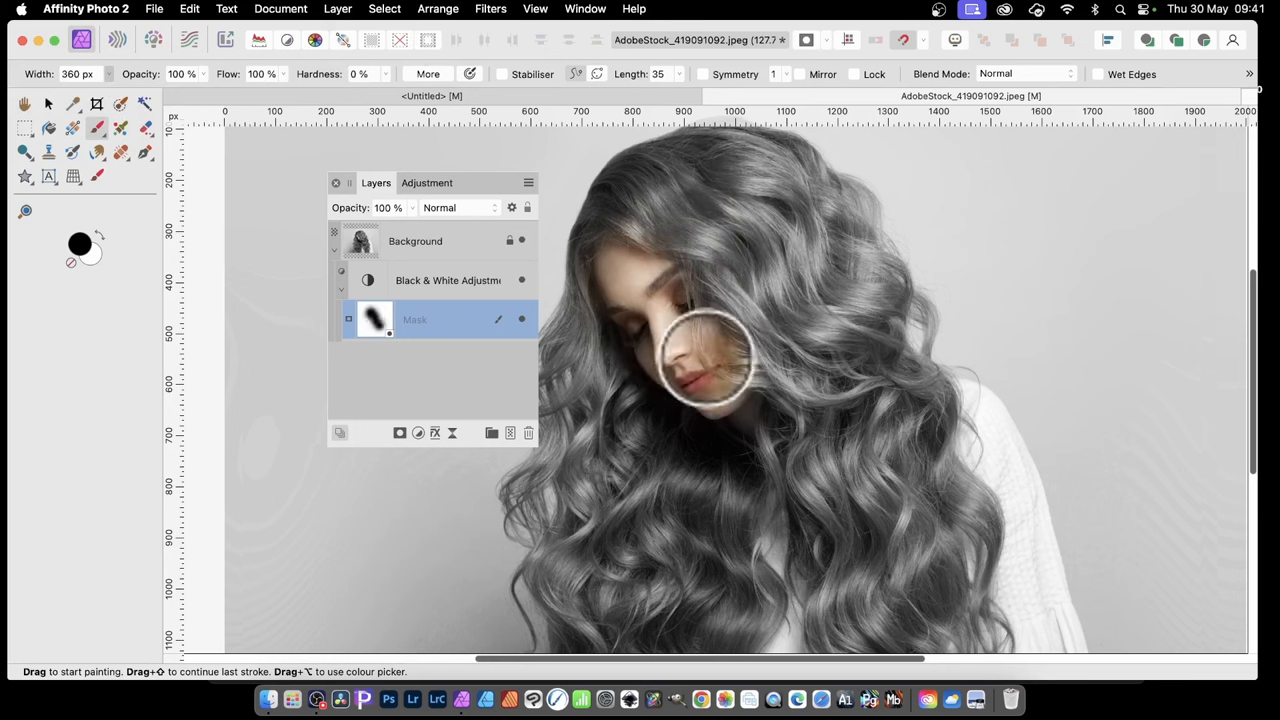
drag(710, 360, 750, 400)
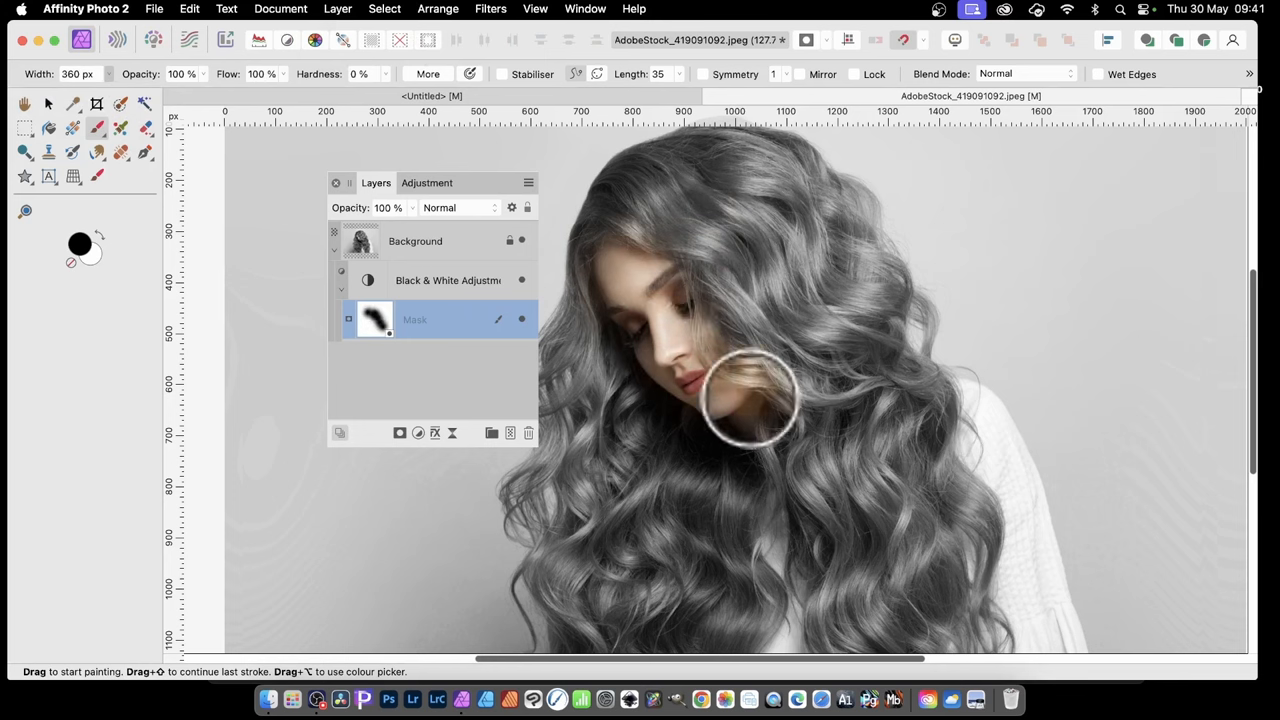
drag(720, 380, 720, 400)
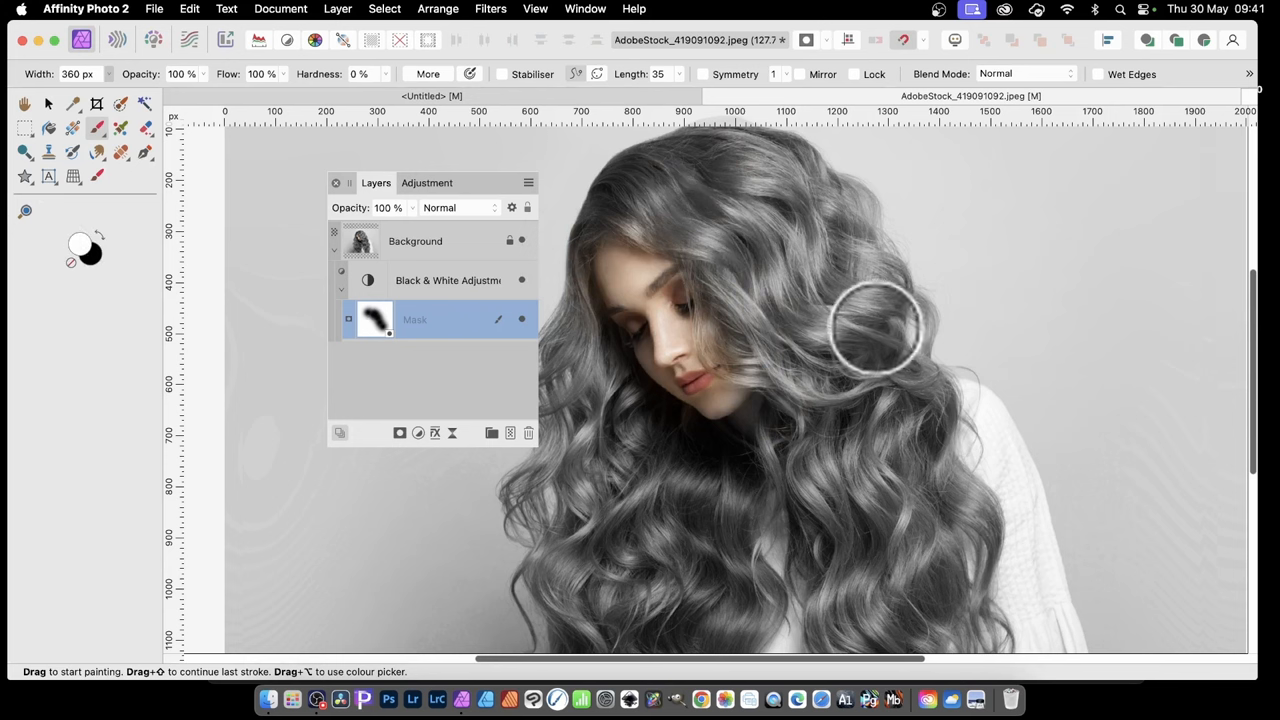
mouse_move(745, 335)
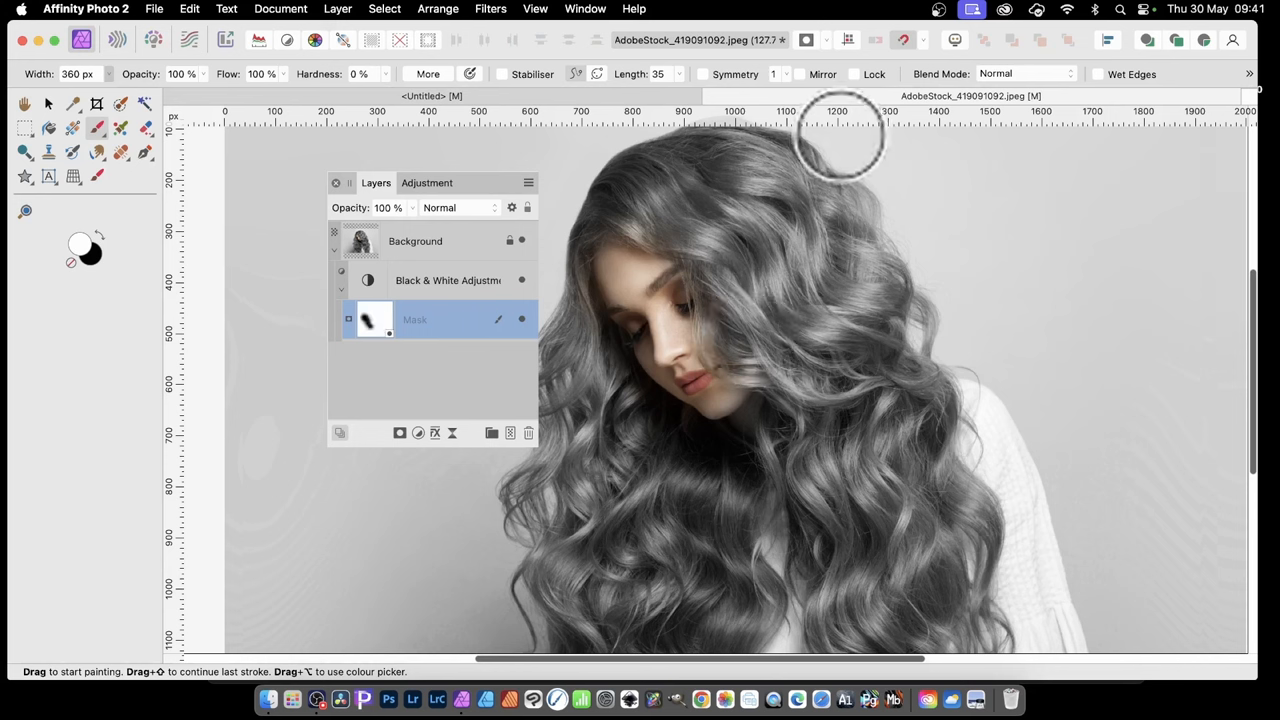
mouse_move(705, 25)
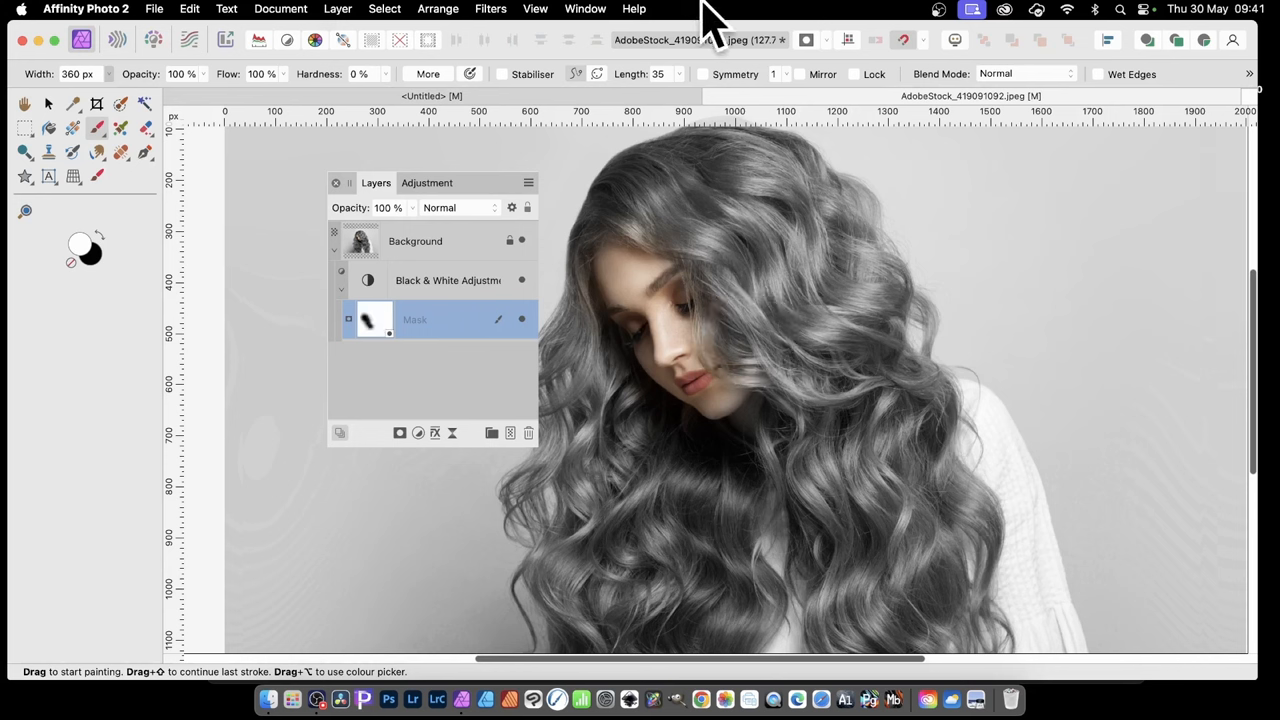